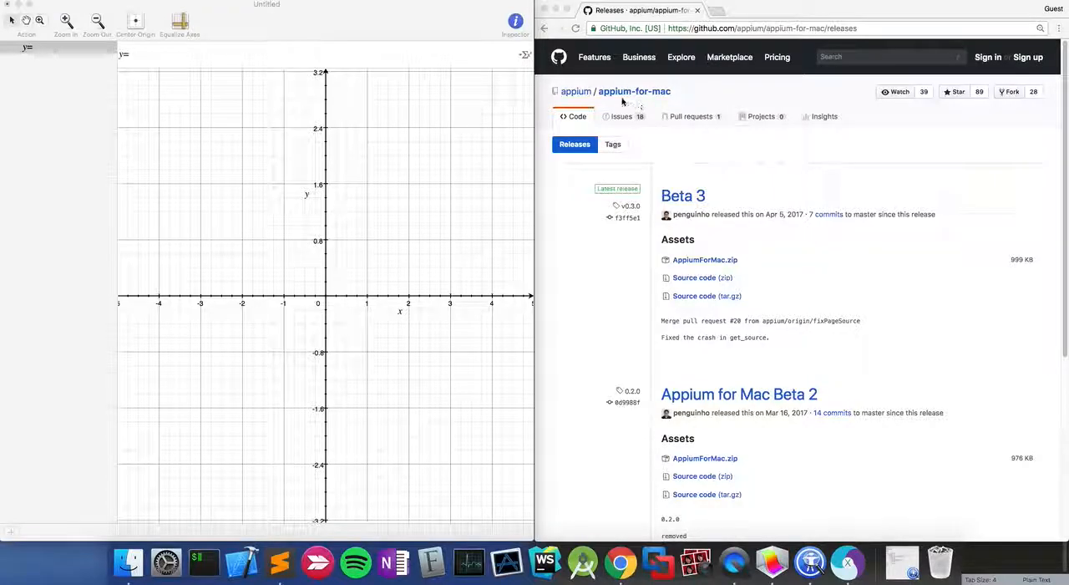
mouse_move(572, 296)
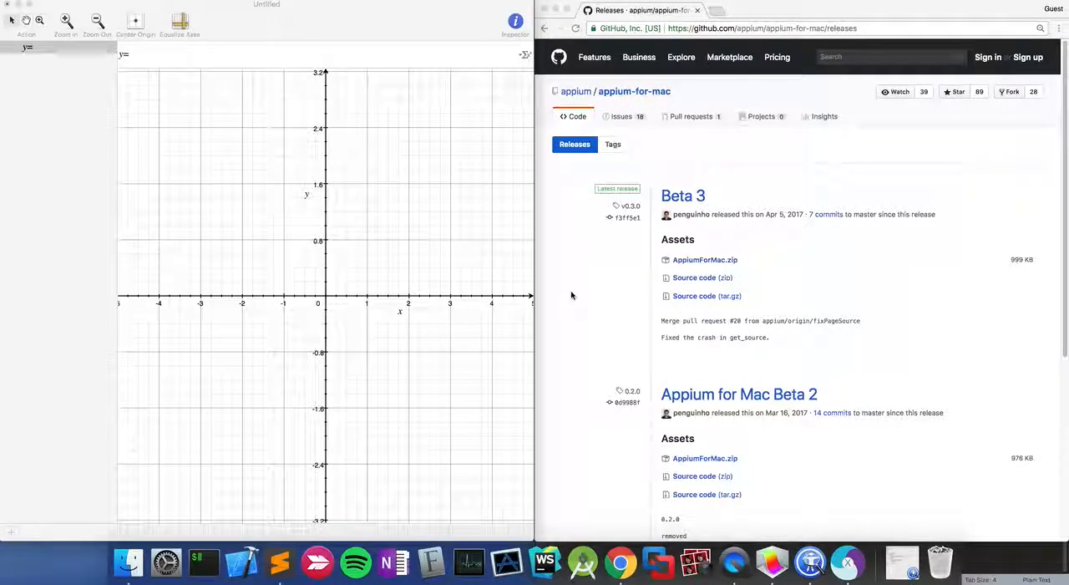
- Launch AppiumForMac.app from Alfred by searching 'app'
type("app")
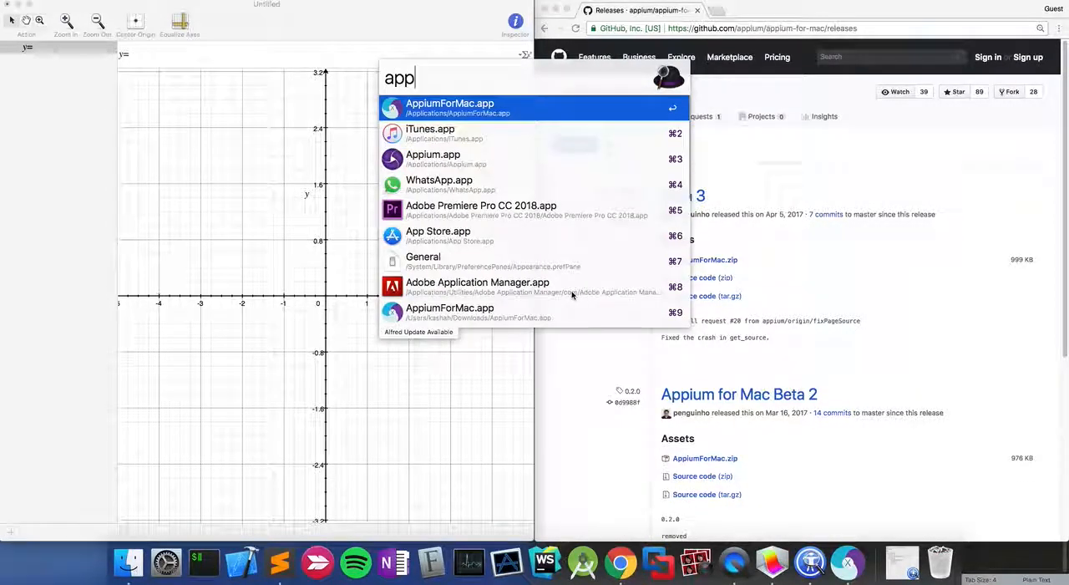
key("Escape")
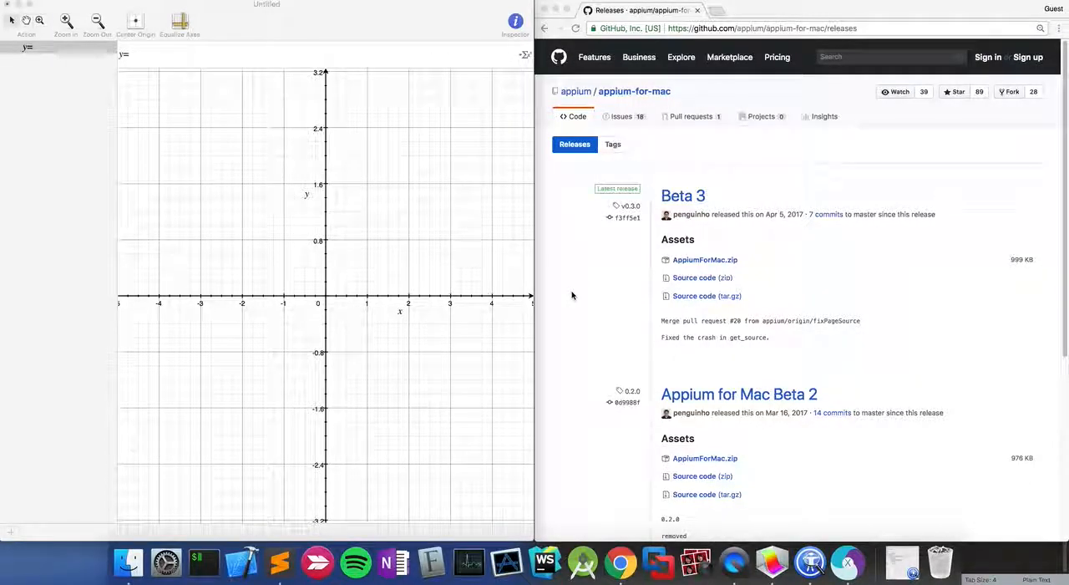
mouse_move(848, 561)
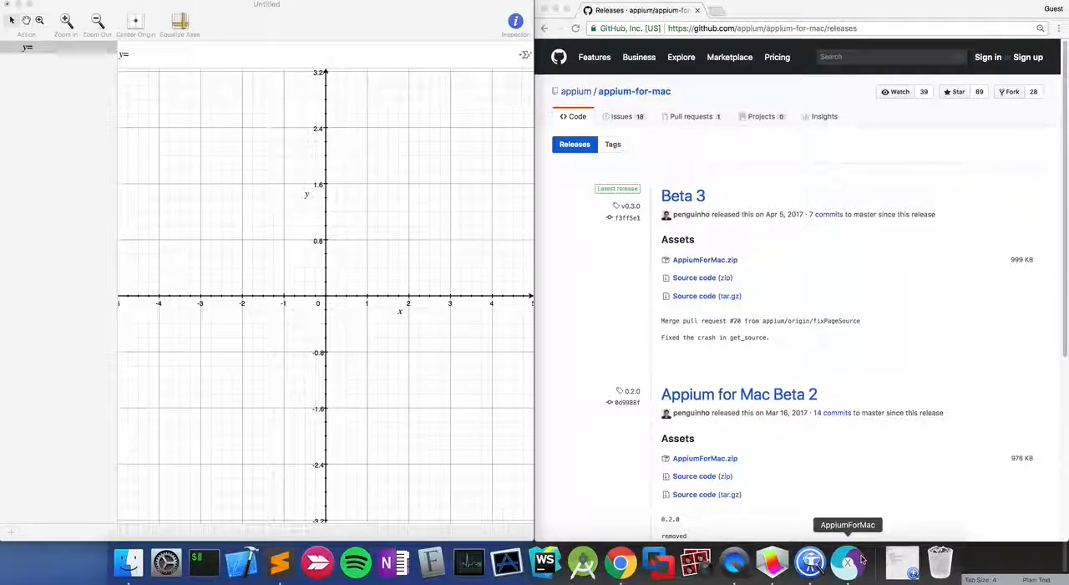
mouse_move(553, 288)
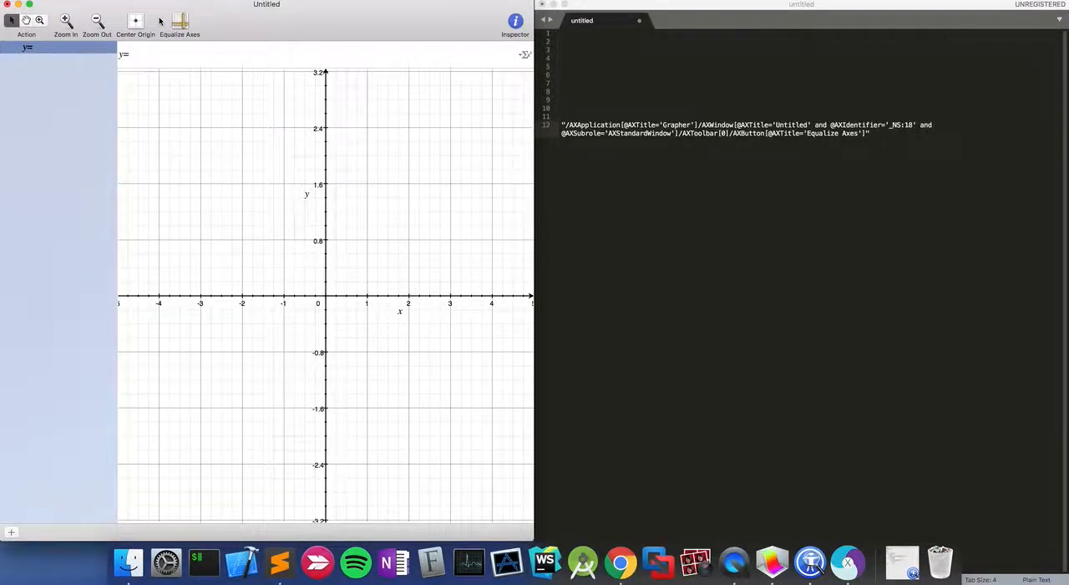
mouse_move(135, 20)
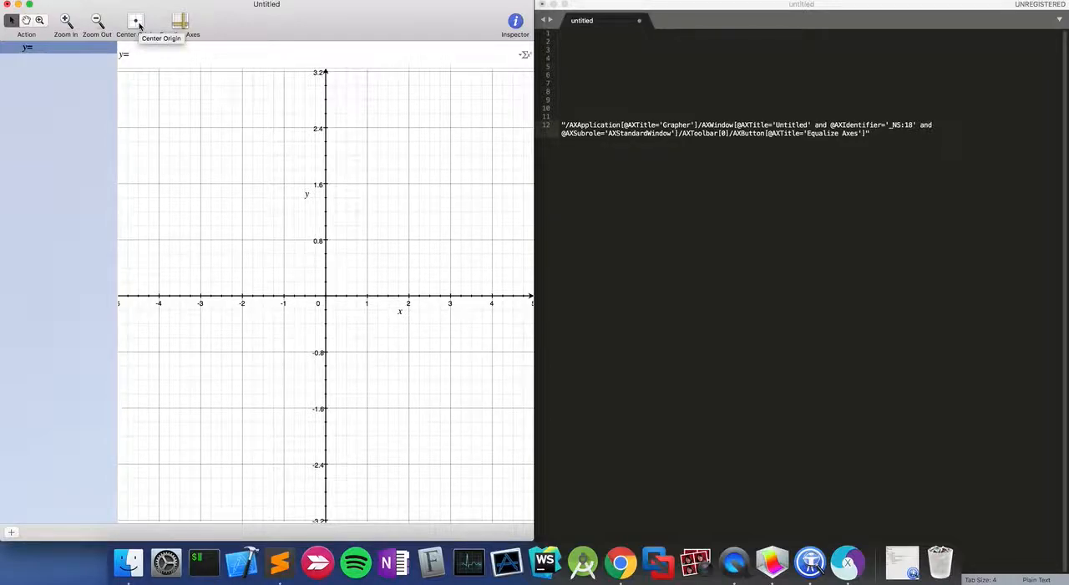